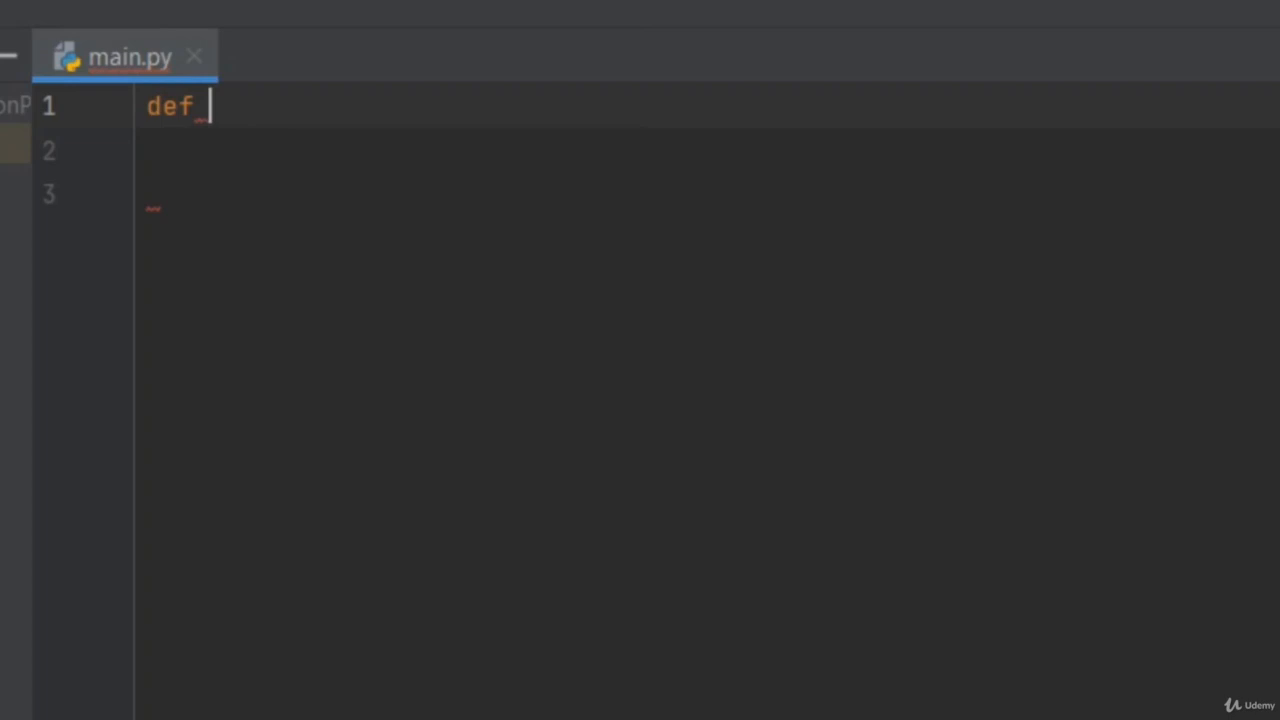
# Write def myfunc(): with global x and x="movies" in main.py
pyautogui.write('myf')
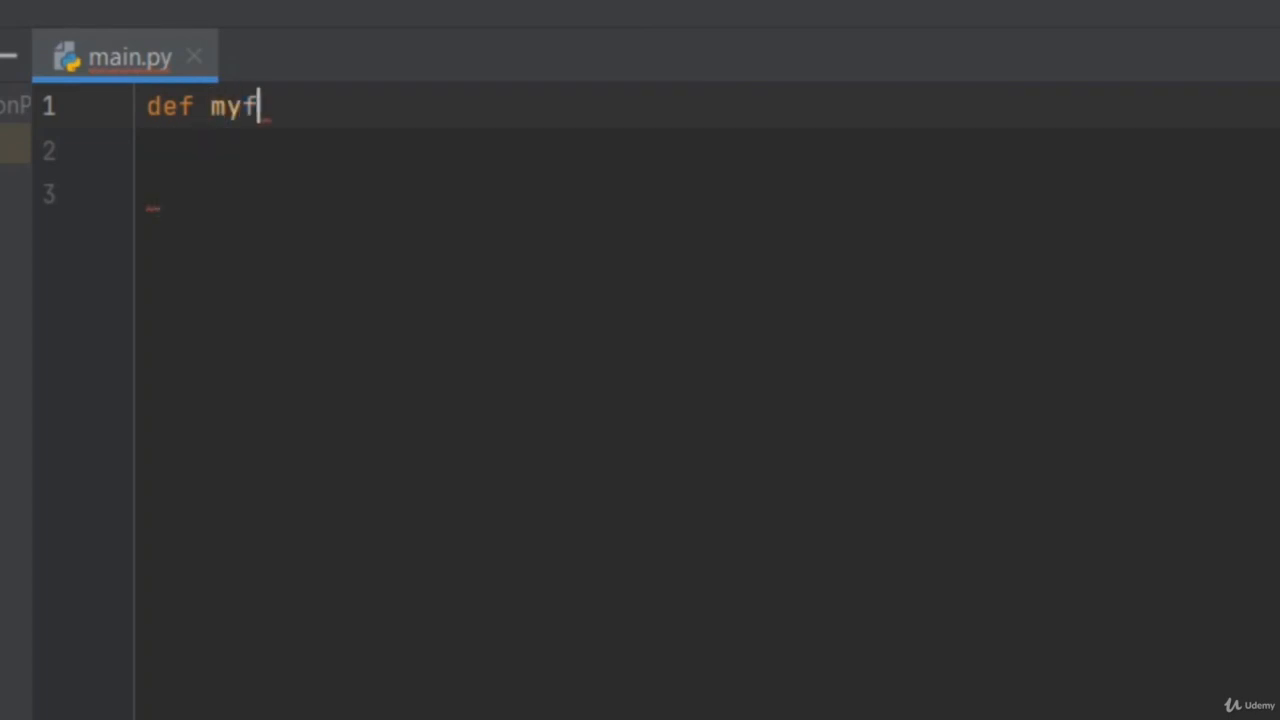
pyautogui.write('unc')
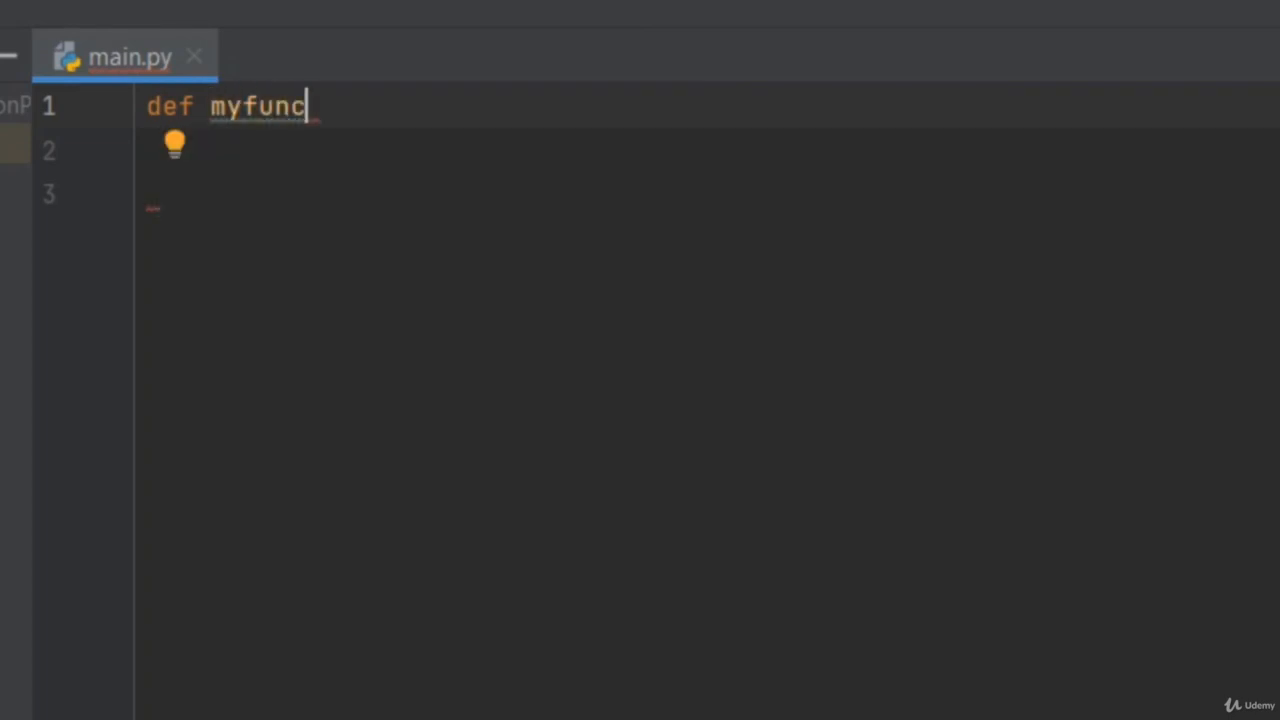
pyautogui.write('():')
pyautogui.click(710, 151)
pyautogui.write('global ')
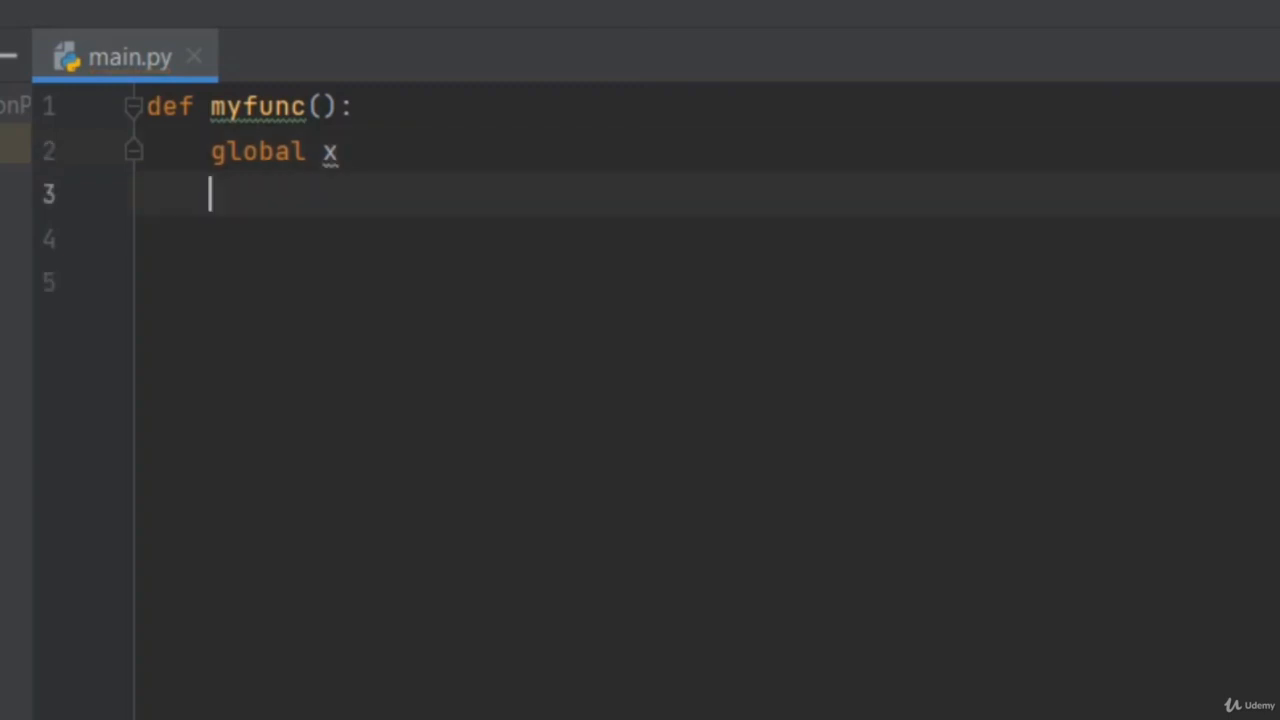
pyautogui.write('x=')
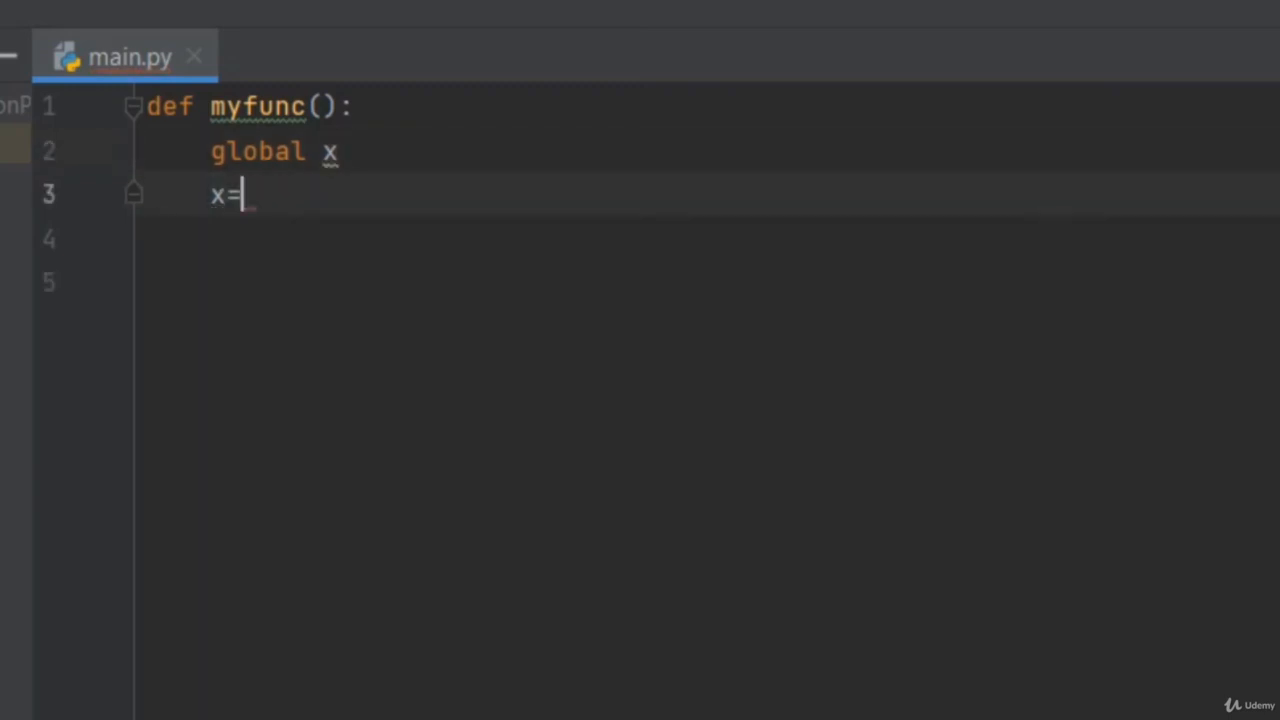
pyautogui.write('""')
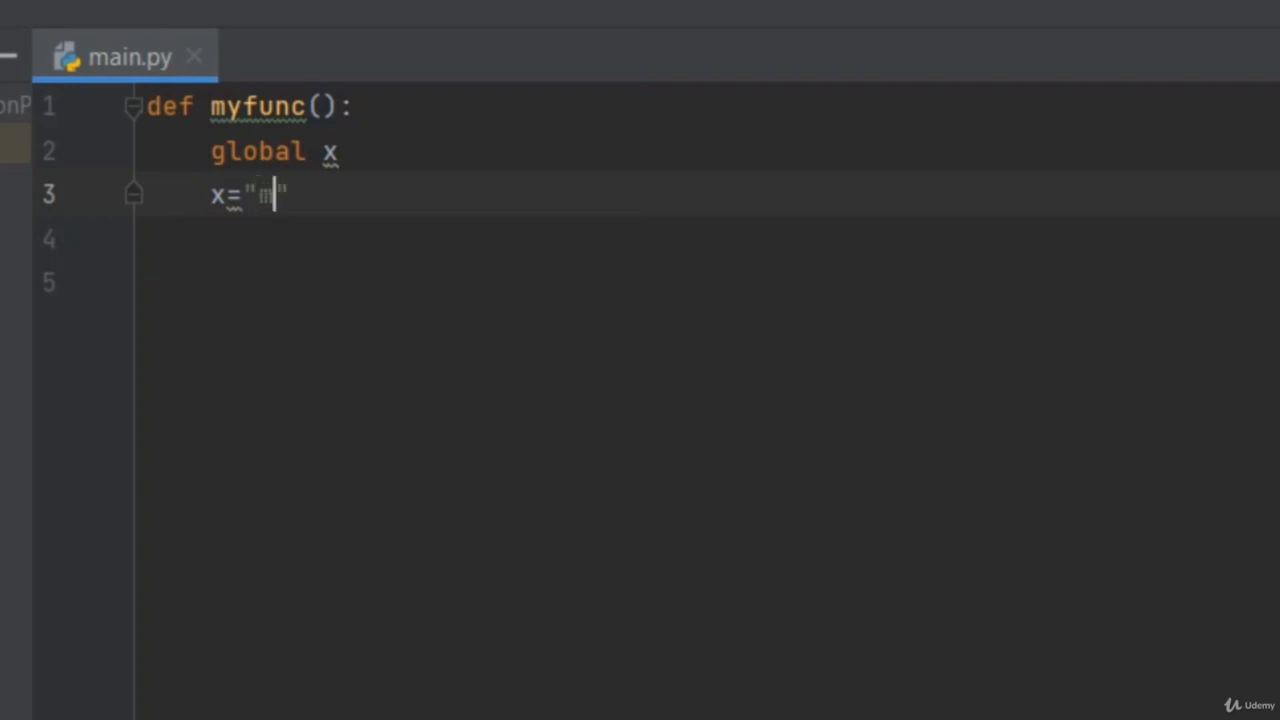
pyautogui.write('ovies')
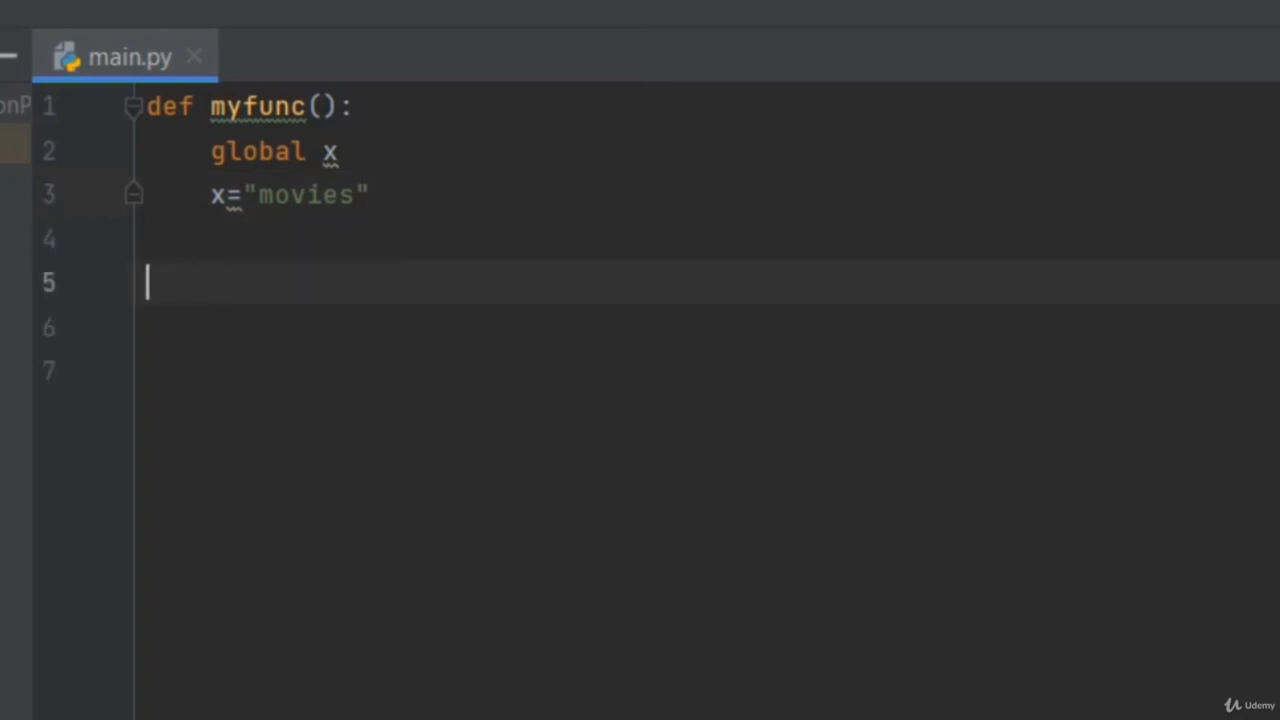
# Add myfunc() and print("I love to watch fantasy" + x) below the function
pyautogui.write('myfunc(')
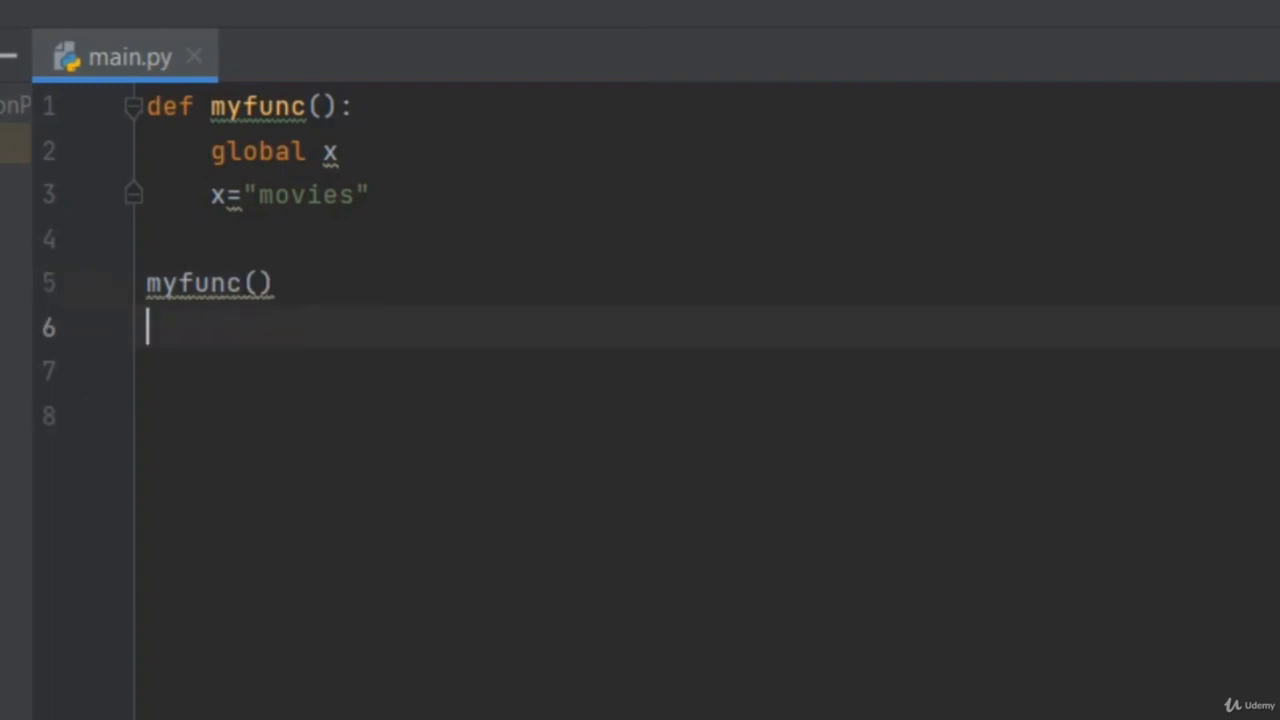
pyautogui.write('print(')
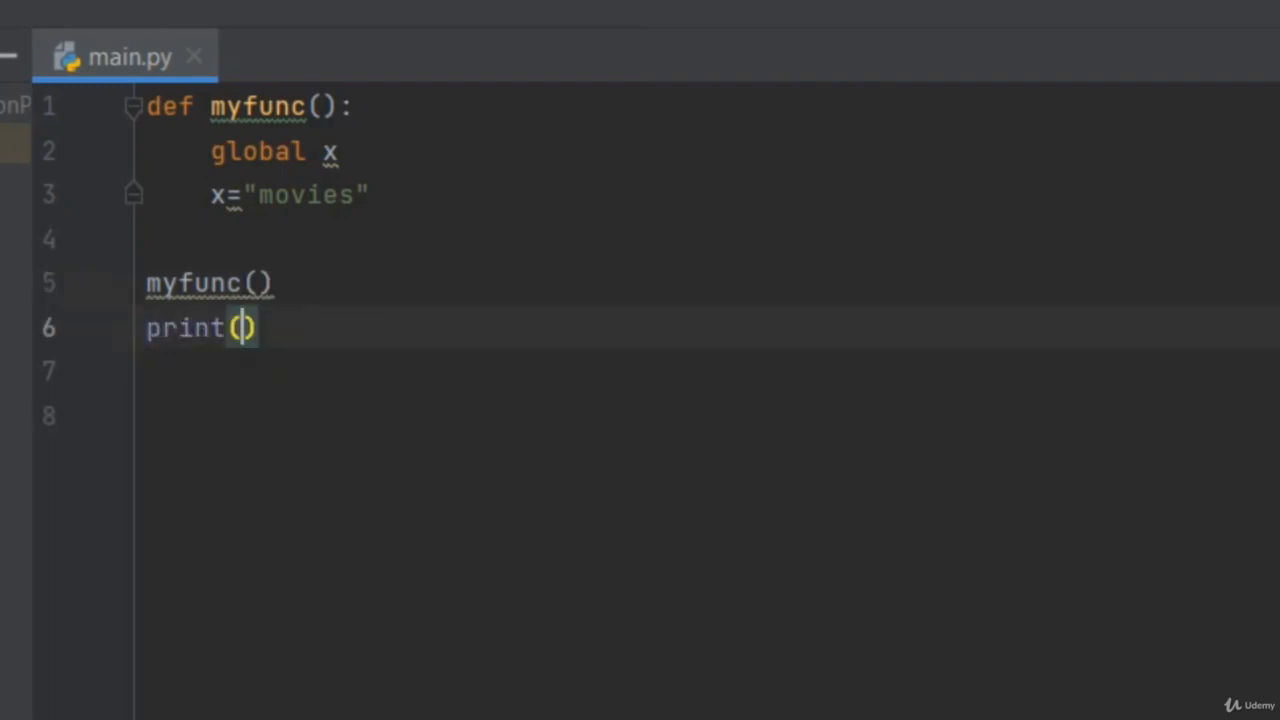
pyautogui.write('"I')
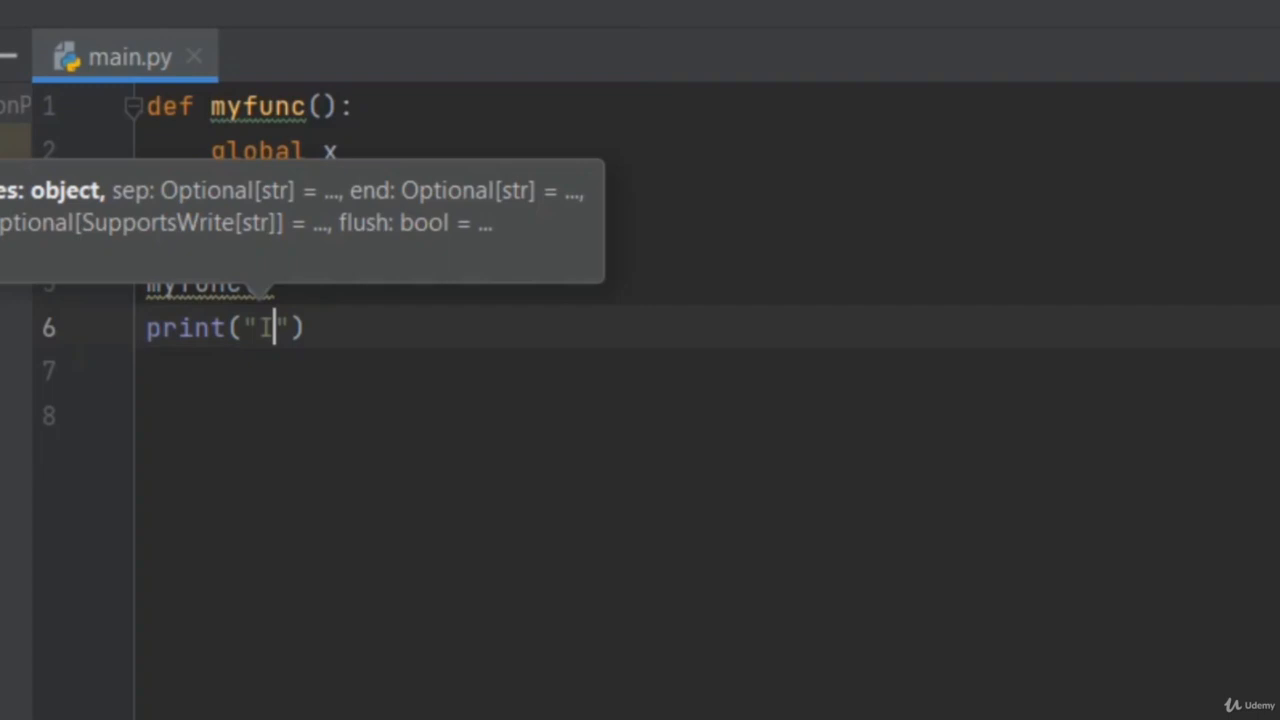
pyautogui.write('love')
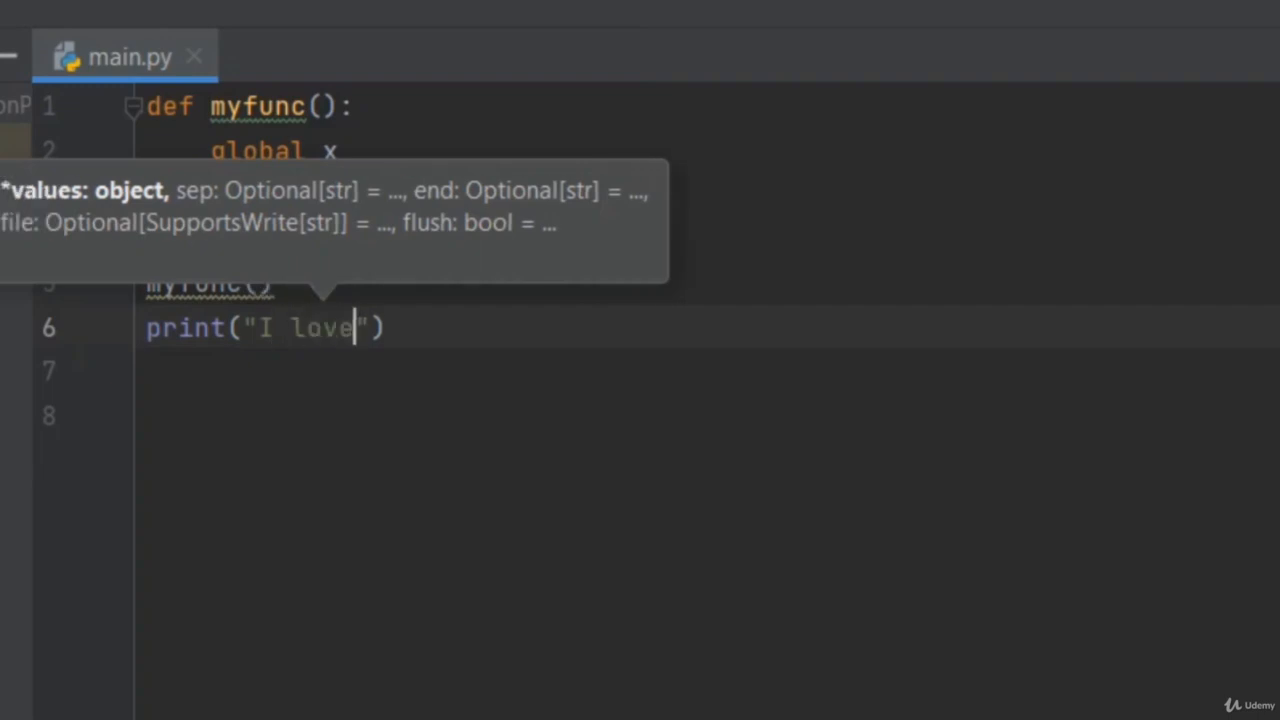
pyautogui.write('to w')
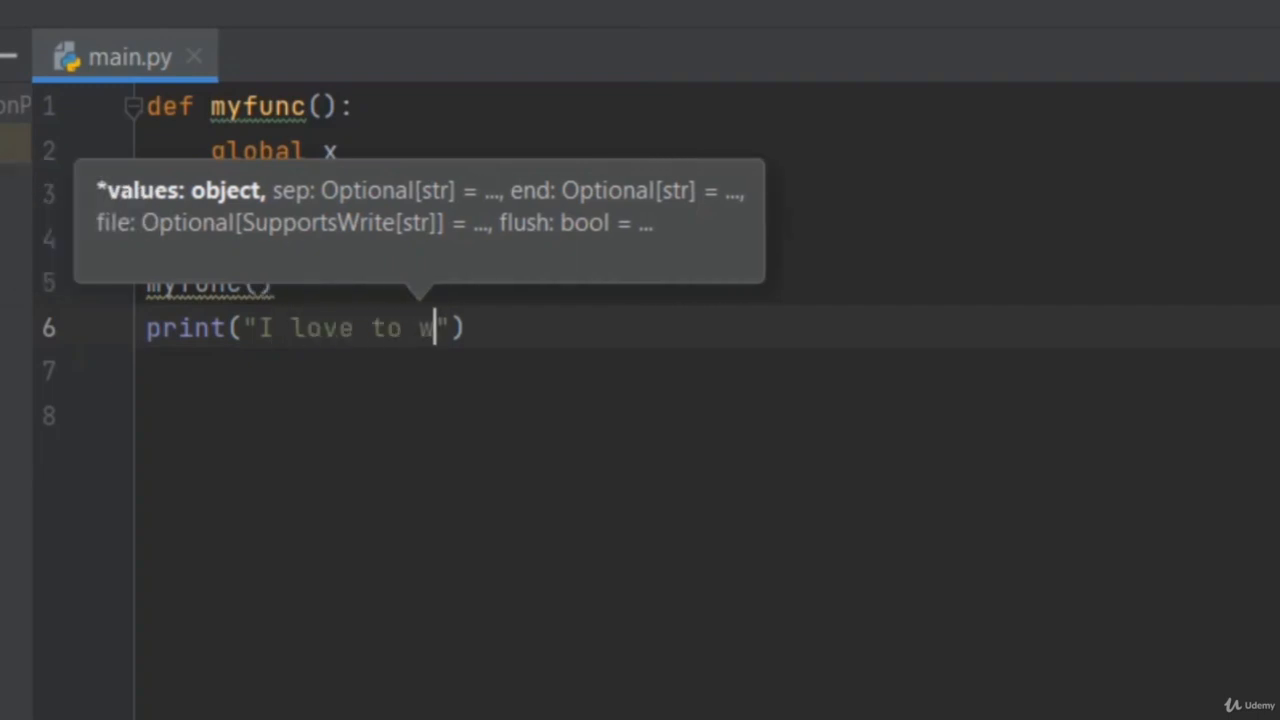
pyautogui.write('atch f')
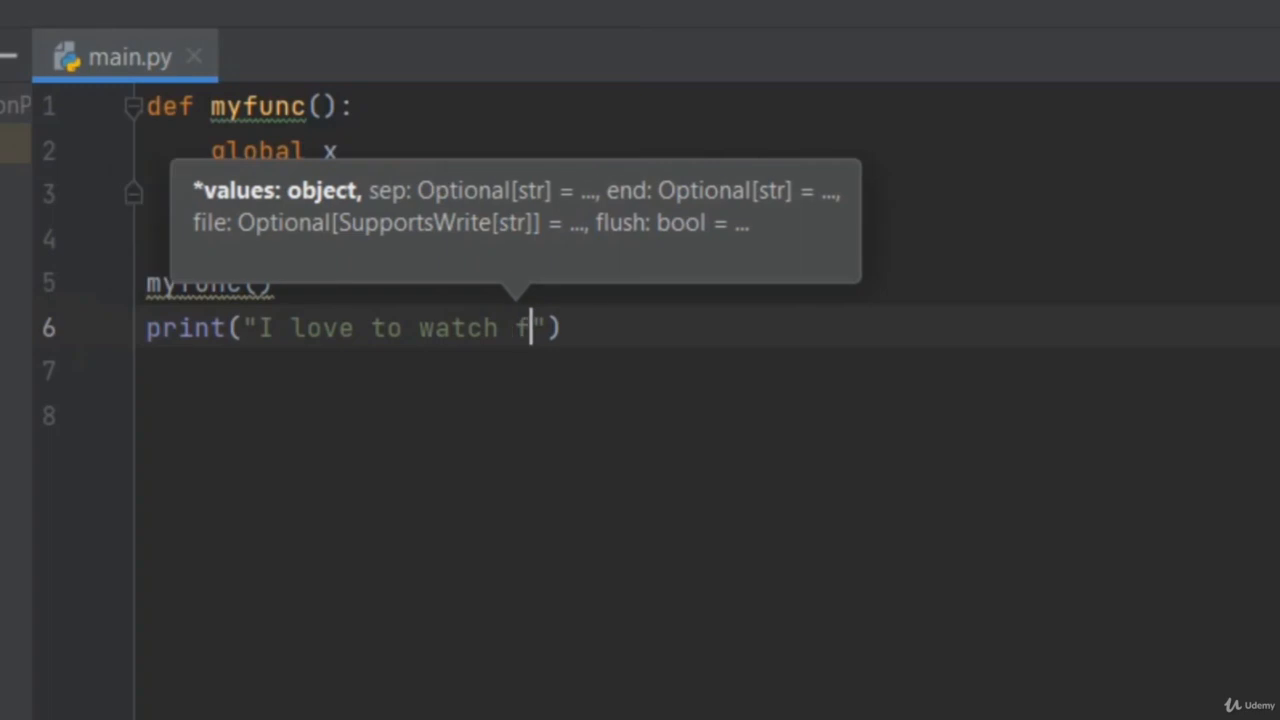
pyautogui.write('antas')
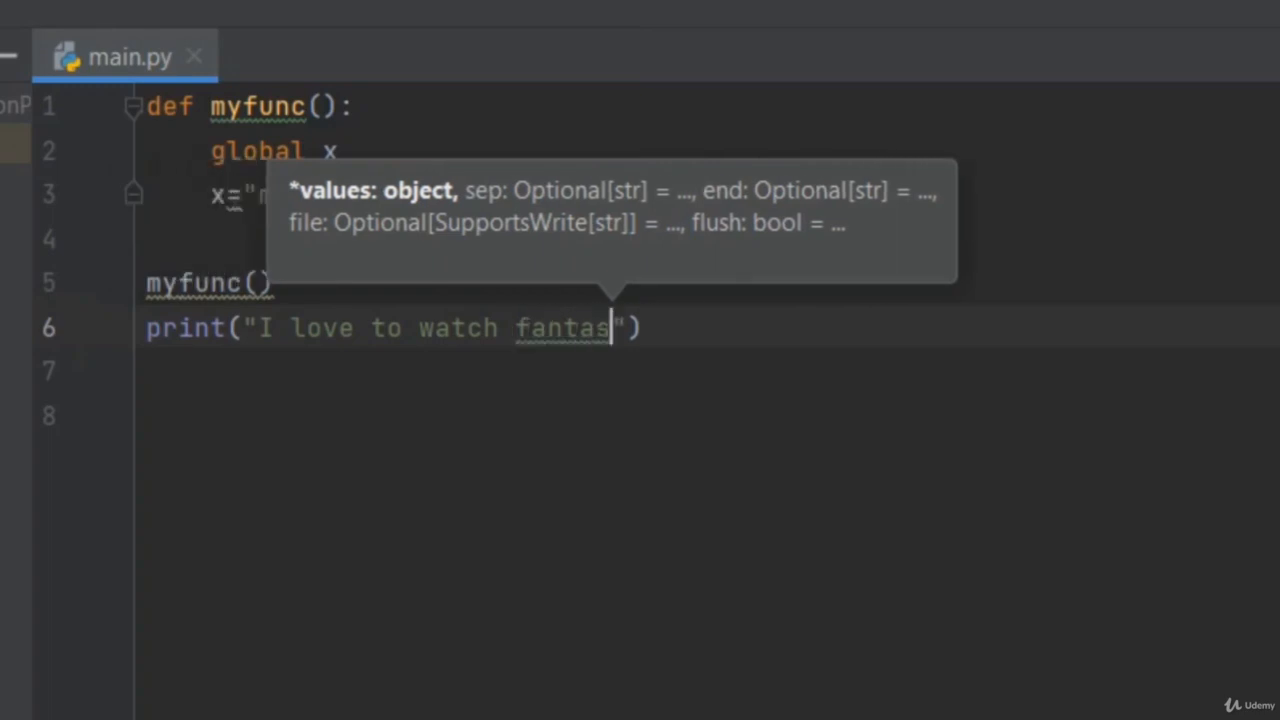
pyautogui.write('y')
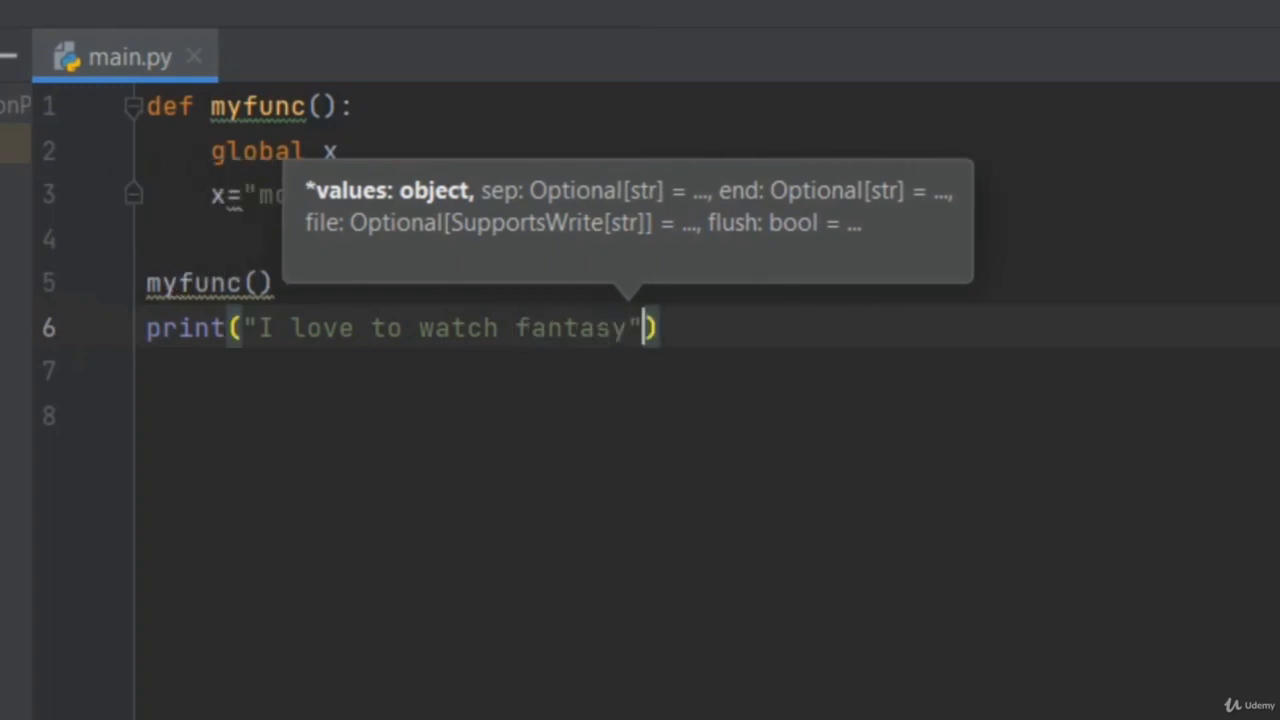
pyautogui.write('+')
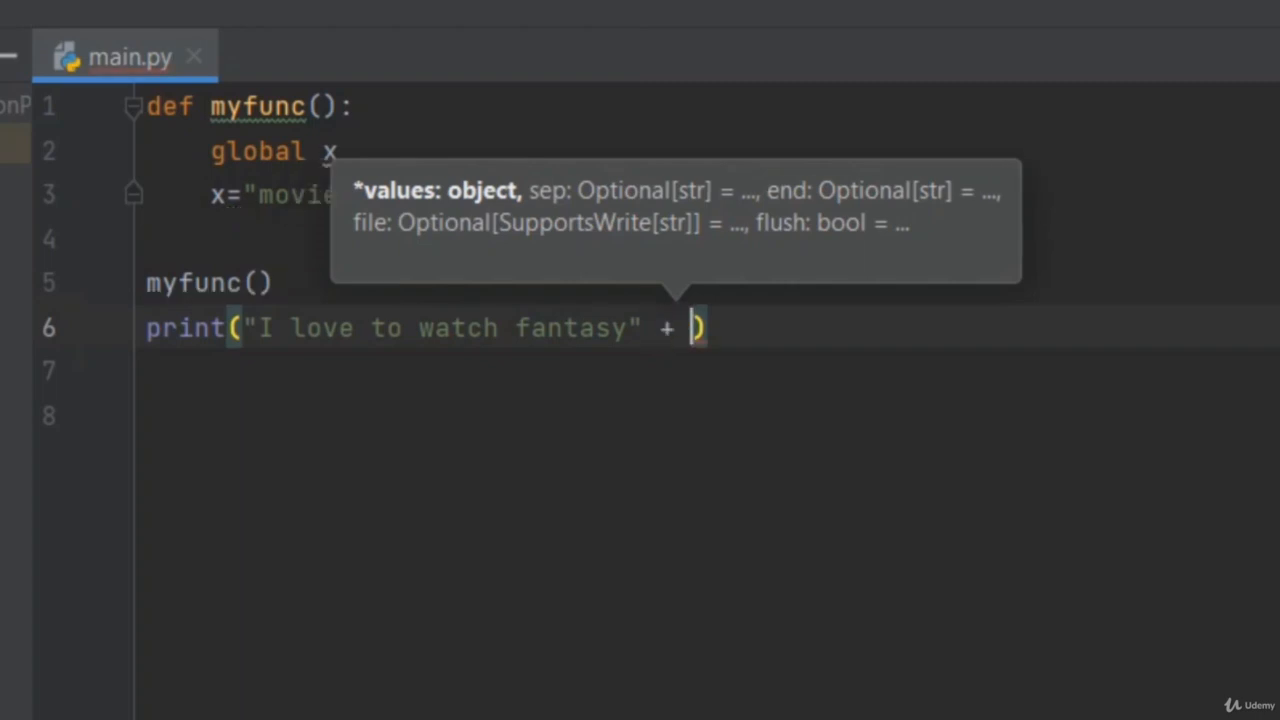
pyautogui.write('x')
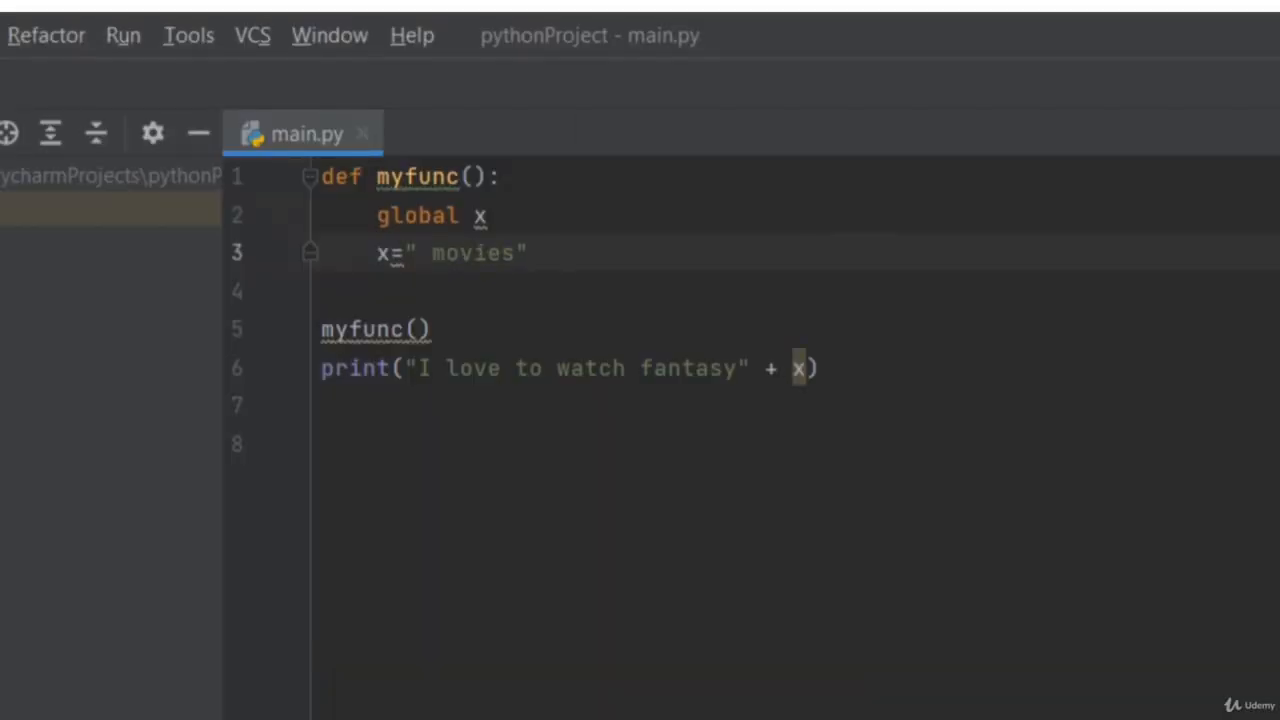
# Run 'main' from the Run menu, then select the global and assignment lines in myfunc
pyautogui.click(122, 35)
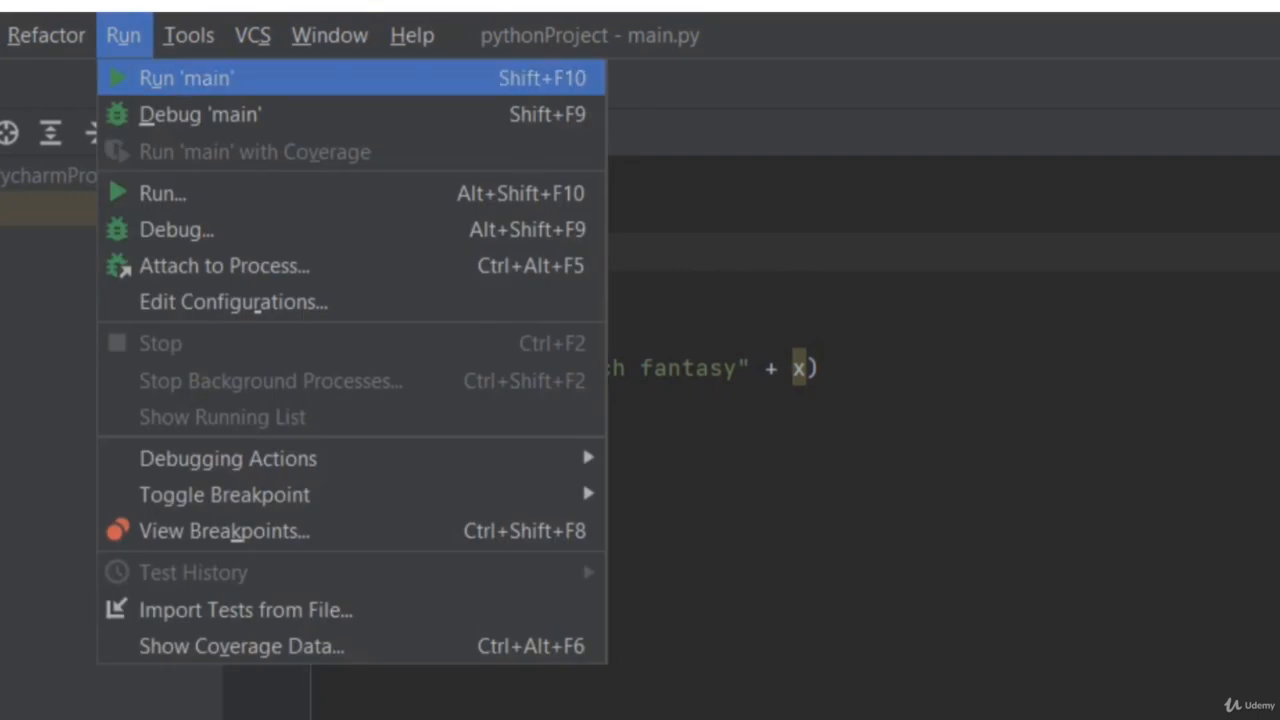
pyautogui.click(186, 77)
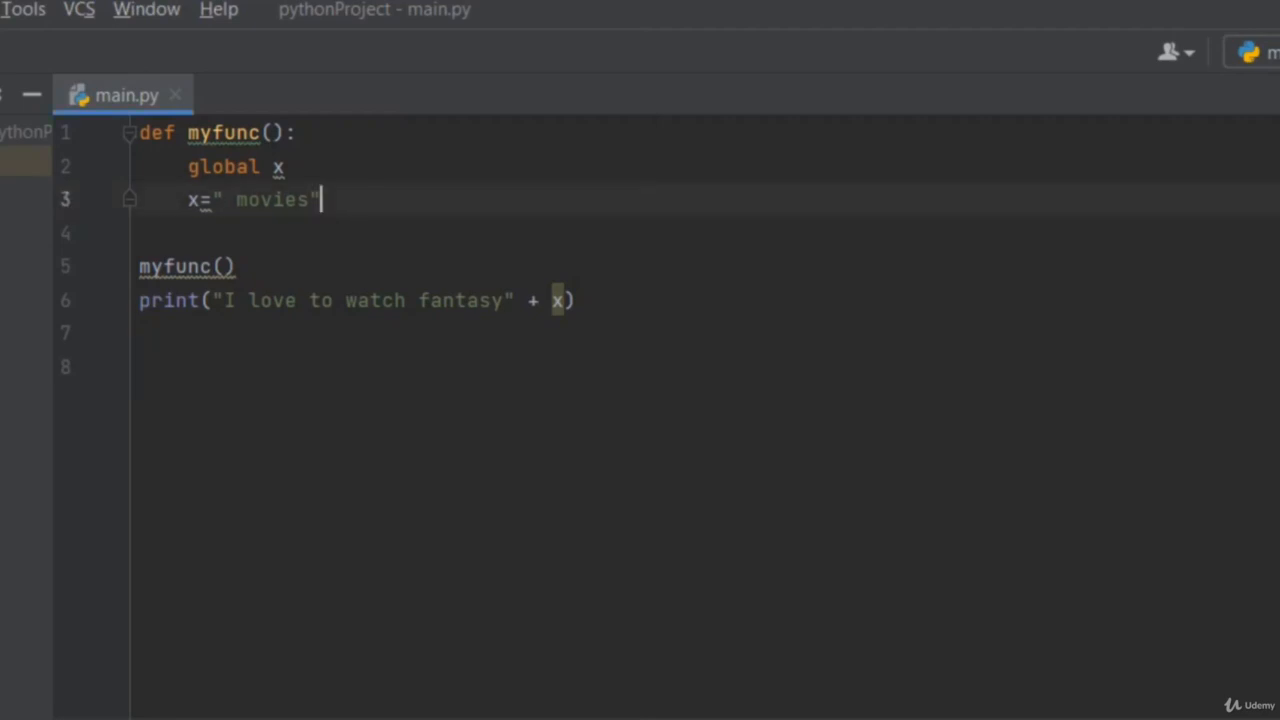
pyautogui.moveTo(320, 199); pyautogui.dragTo(188, 167)
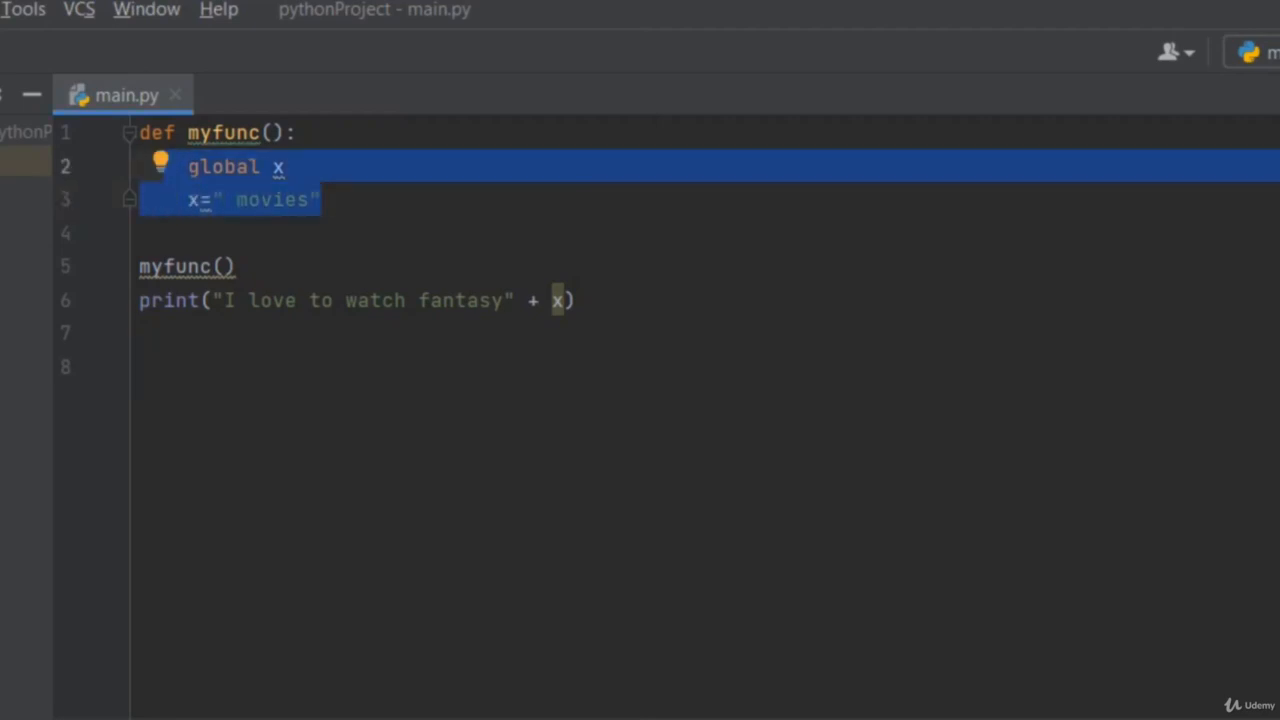